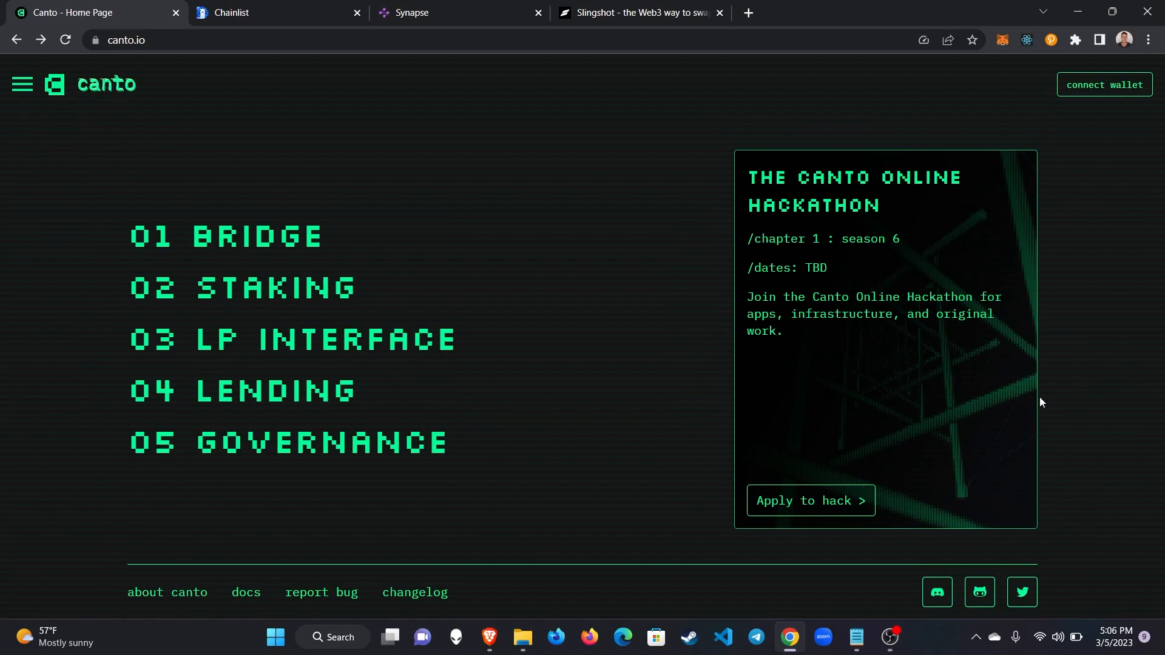
{"action": "mouse_move", "coordinate": [995, 21]}
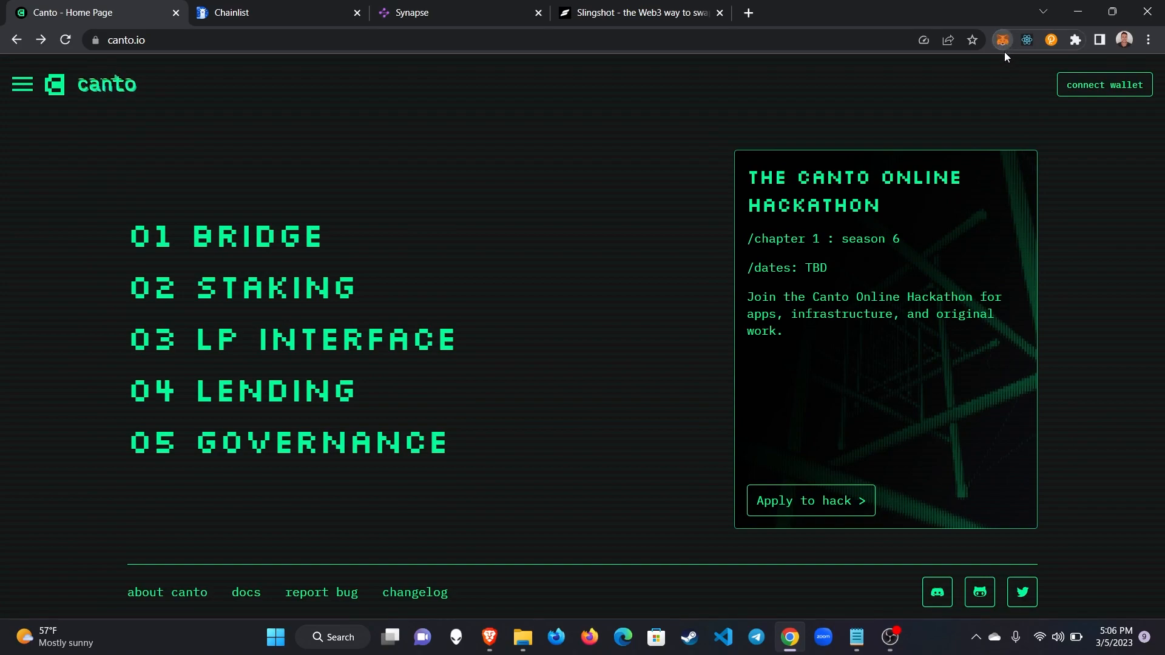
Check the wallet's network and balance, then search Chainlist for the Canto network.
{"action": "left_click", "coordinate": [1001, 40]}
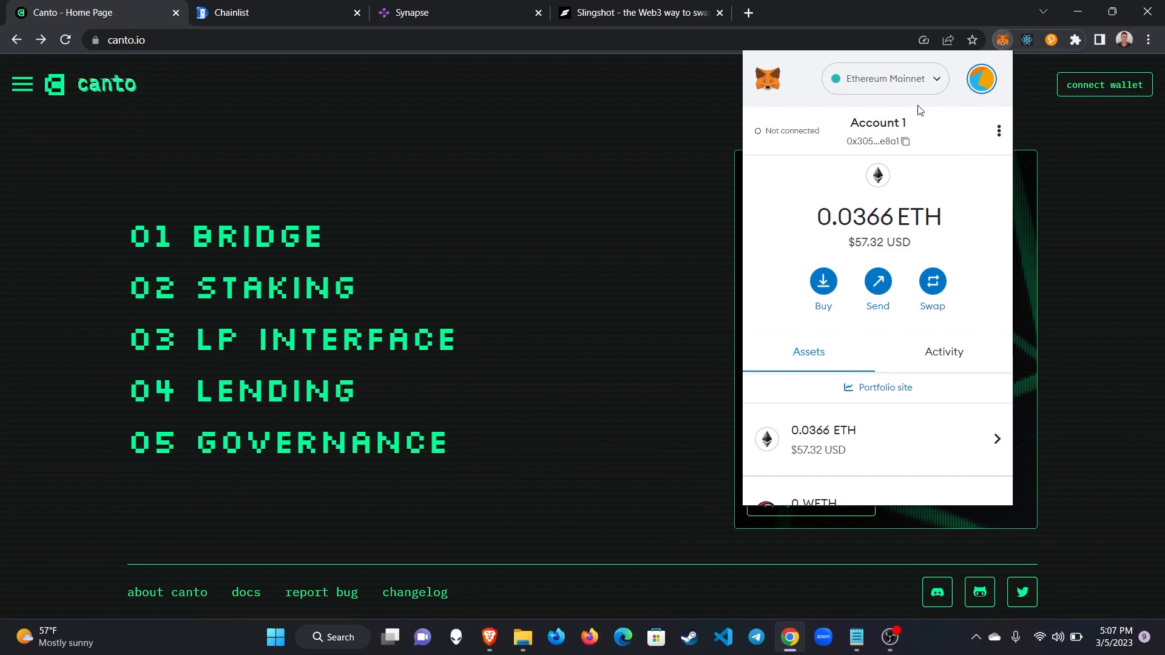
{"action": "left_click", "coordinate": [883, 77]}
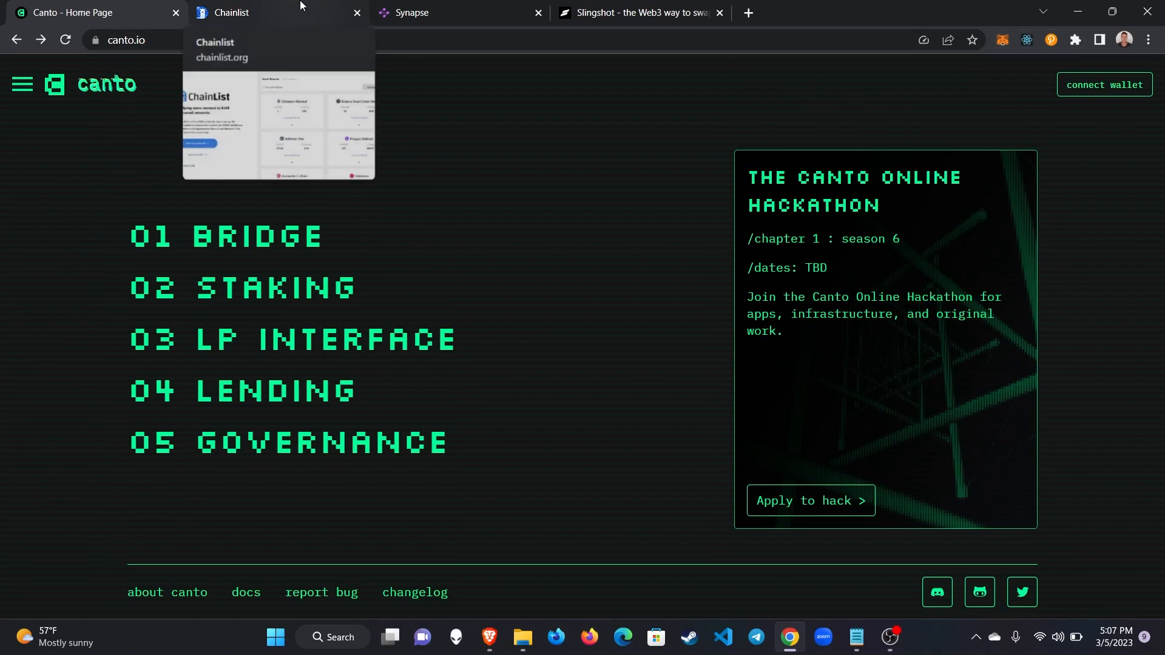
{"action": "left_click", "coordinate": [232, 12]}
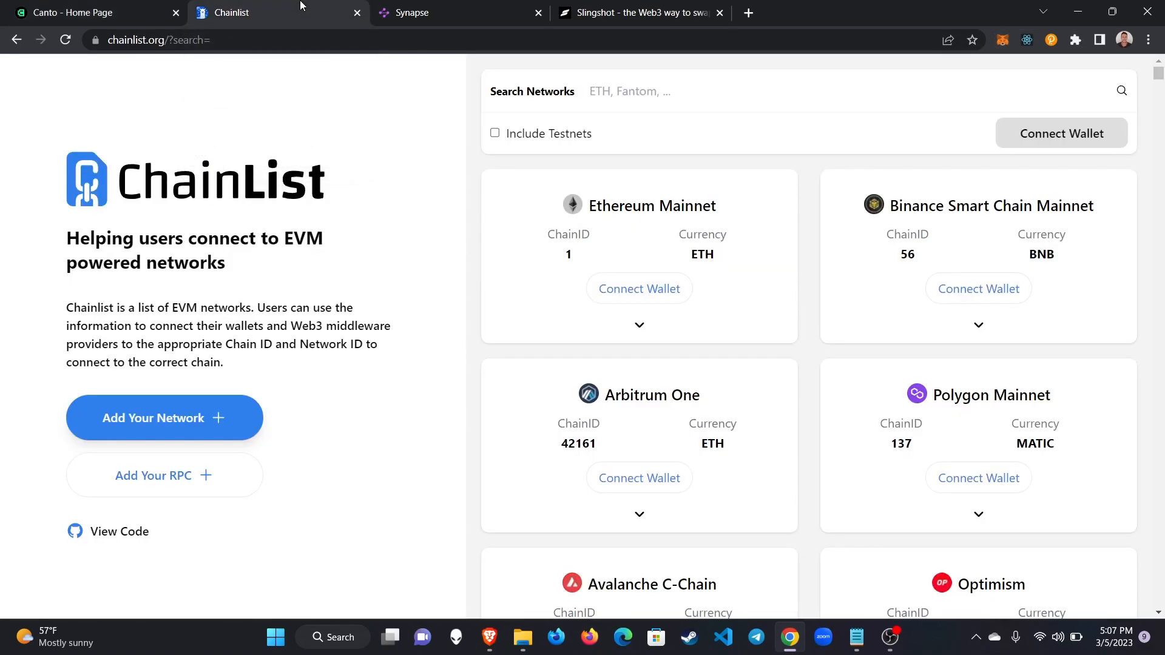
{"action": "left_click", "coordinate": [624, 91]}
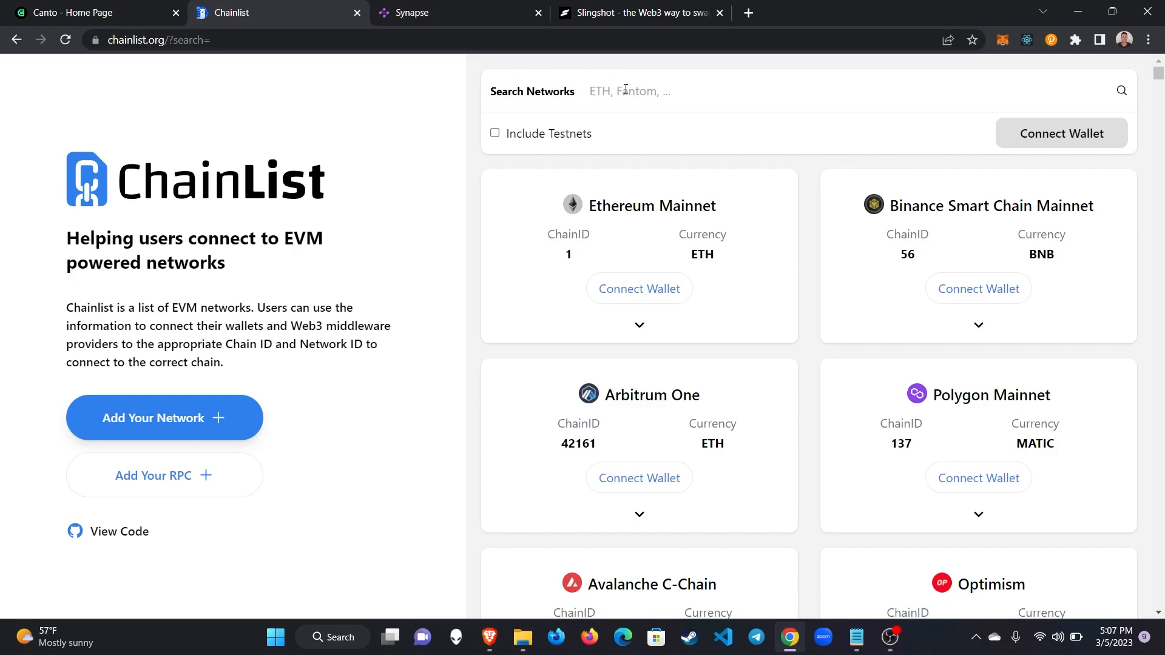
{"action": "type", "text": "canto"}
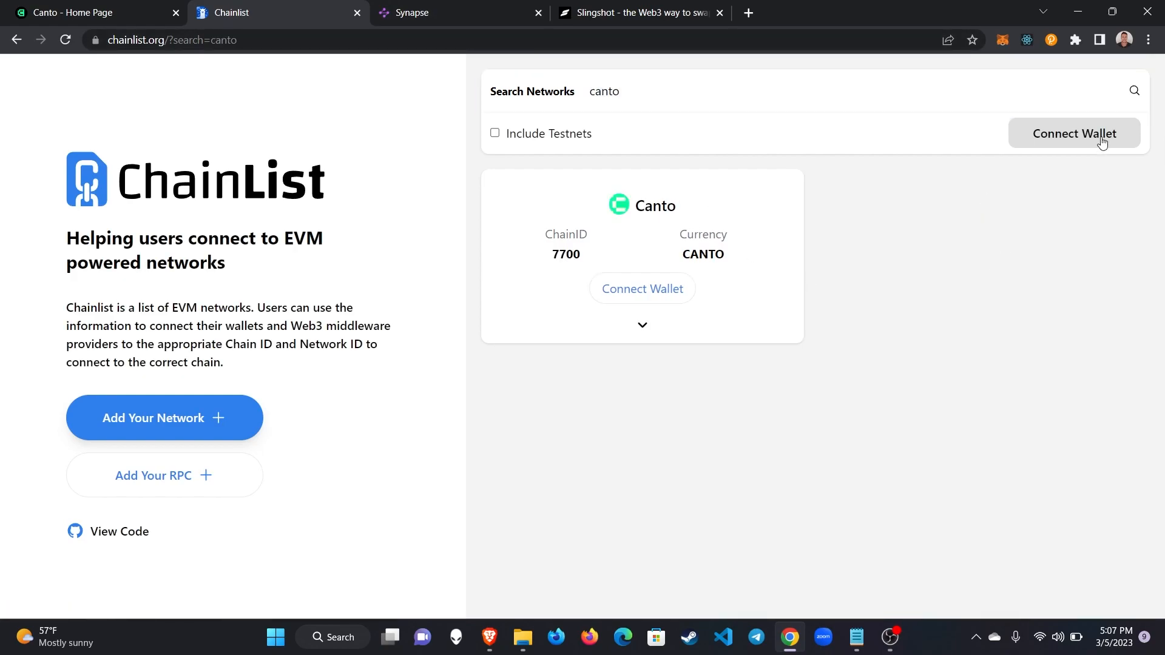
Connect the MetaMask account to the Chainlist site.
{"action": "left_click", "coordinate": [1073, 134]}
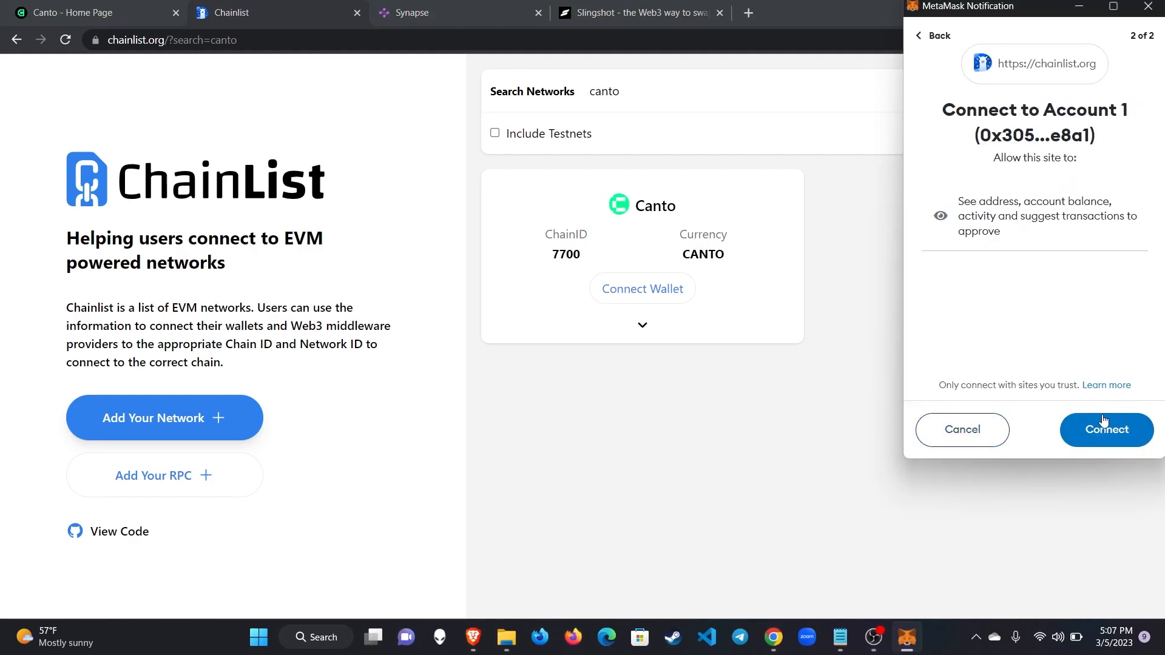
{"action": "left_click", "coordinate": [1106, 430]}
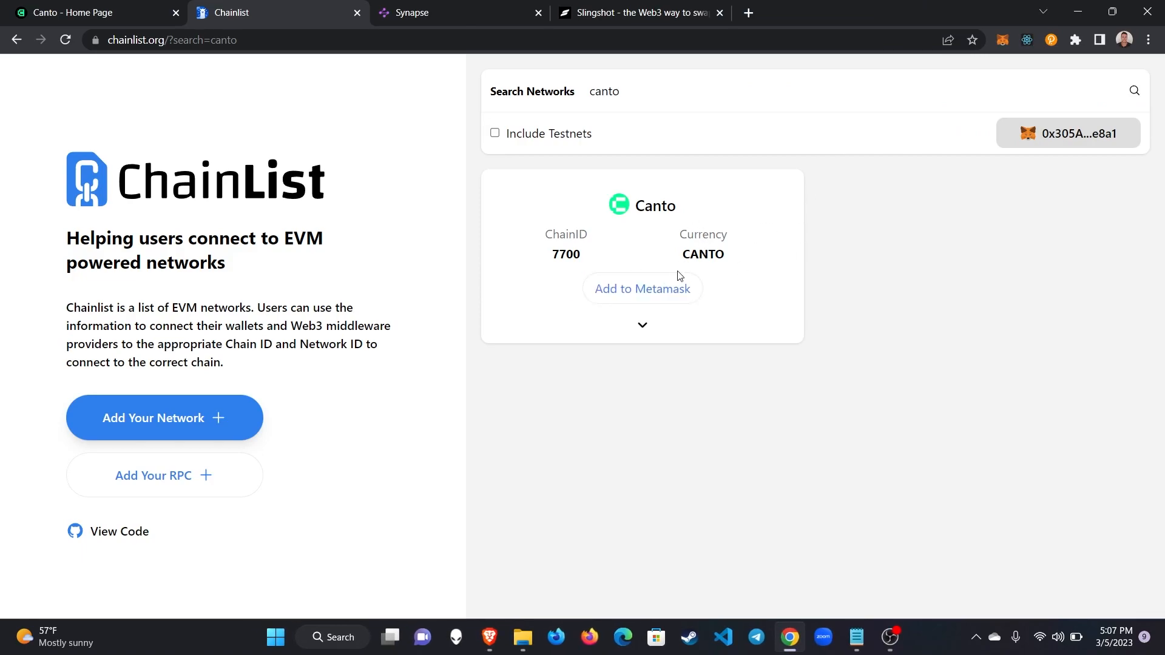
Add the Canto network (chain ID 7700, currency CANTO) to MetaMask and approve it.
{"action": "left_click", "coordinate": [642, 289]}
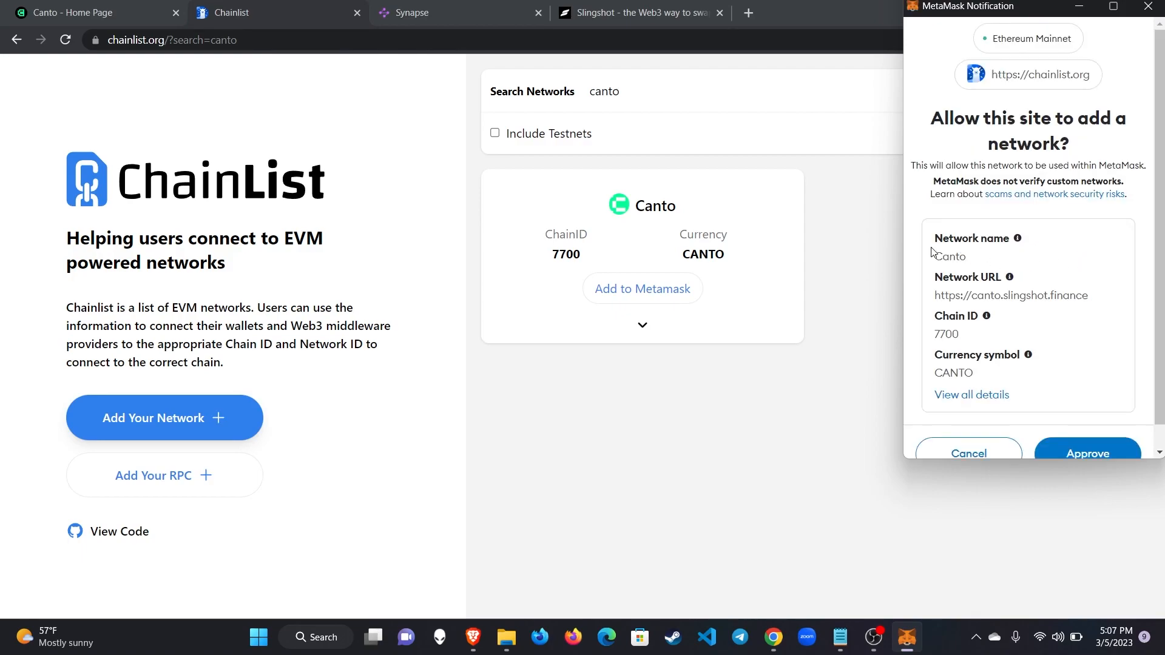
{"action": "mouse_move", "coordinate": [1034, 257]}
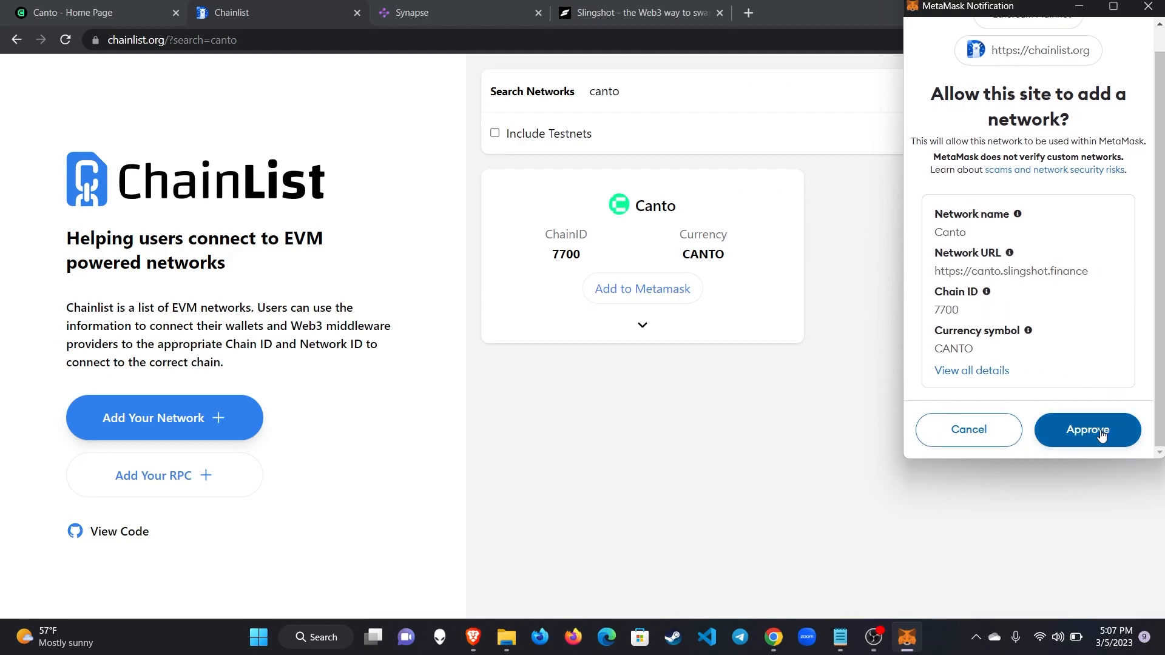
{"action": "left_click", "coordinate": [1087, 429]}
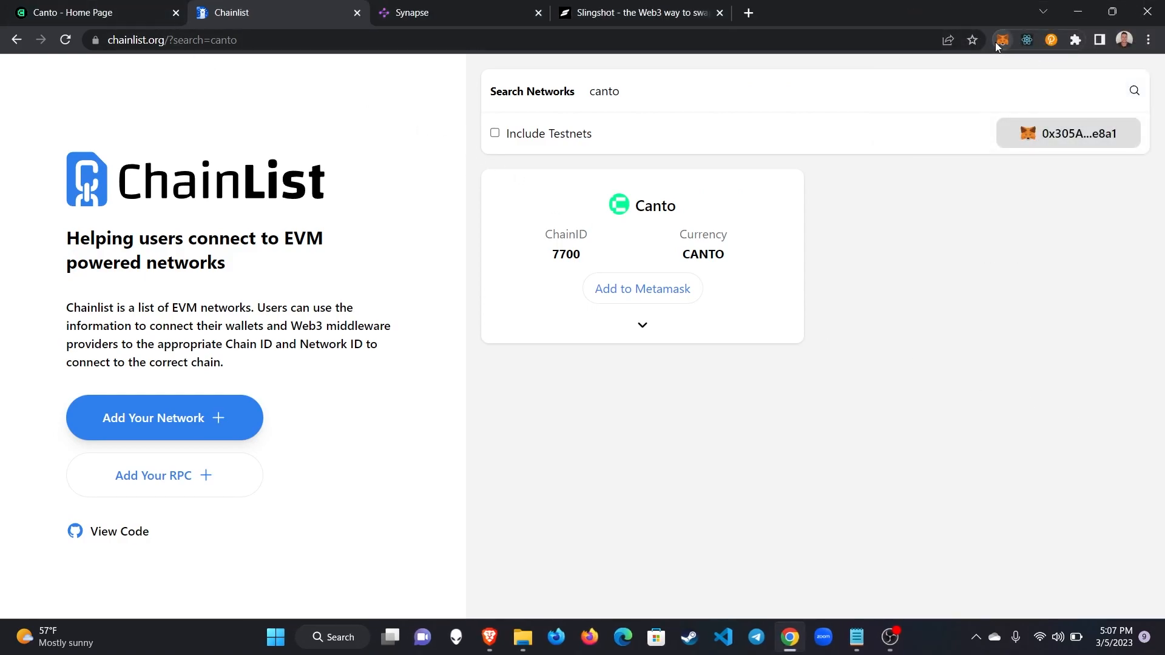
Verify MetaMask is on Canto and approve connecting the wallet to canto.io.
{"action": "left_click", "coordinate": [1002, 38]}
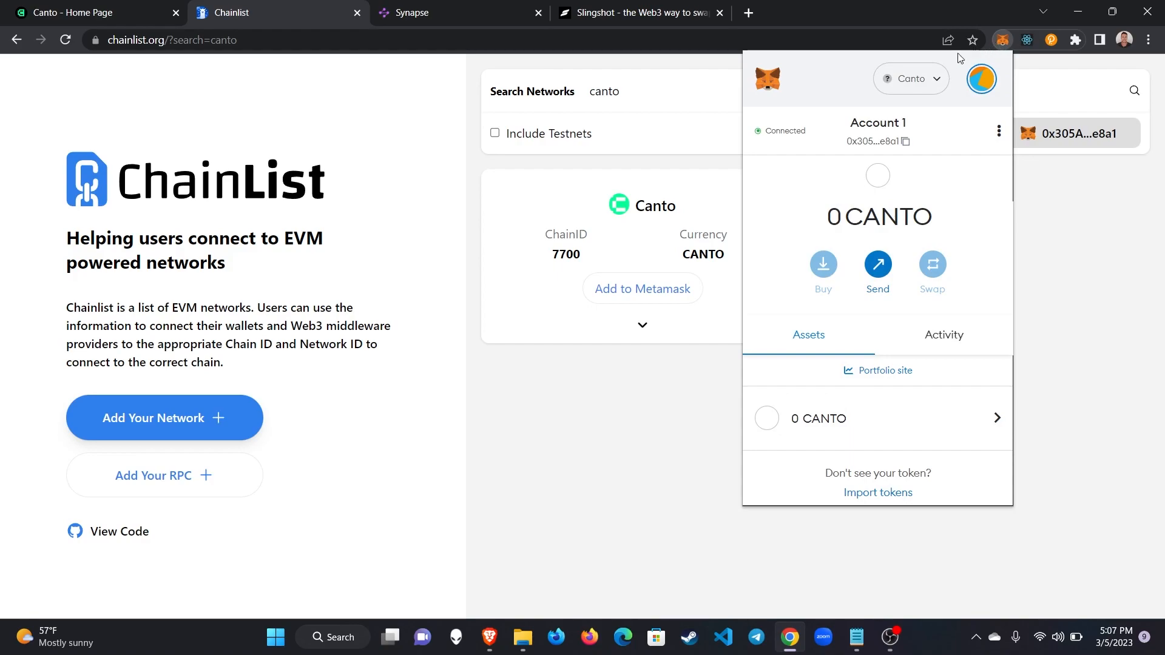
{"action": "left_click", "coordinate": [908, 77]}
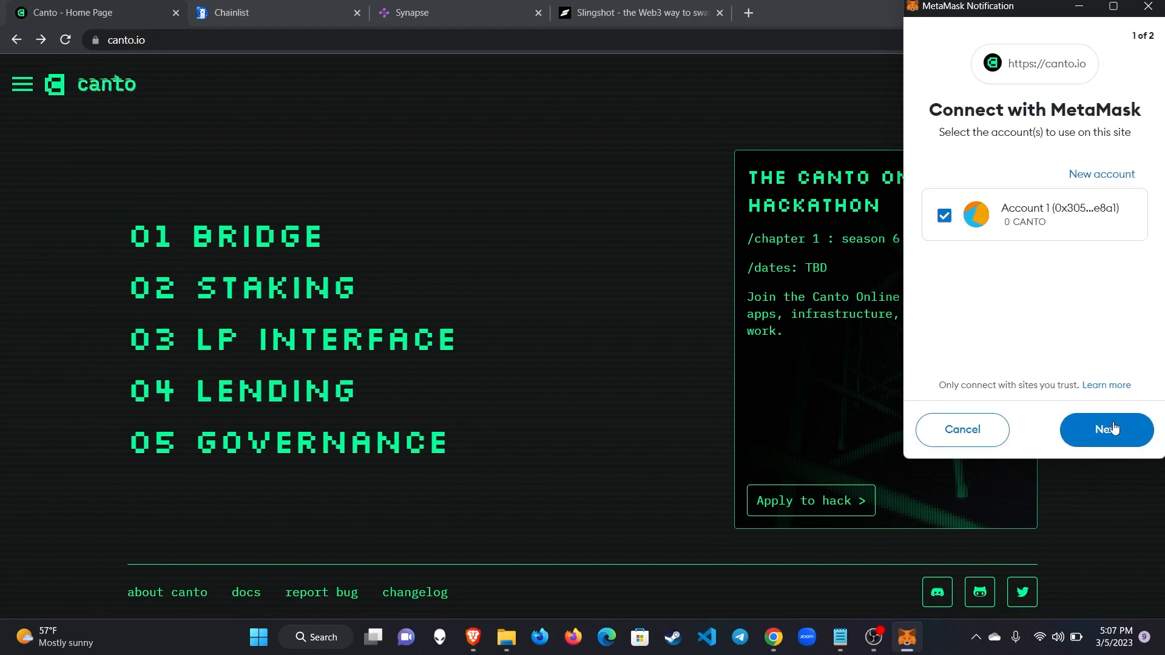
{"action": "left_click", "coordinate": [1106, 429]}
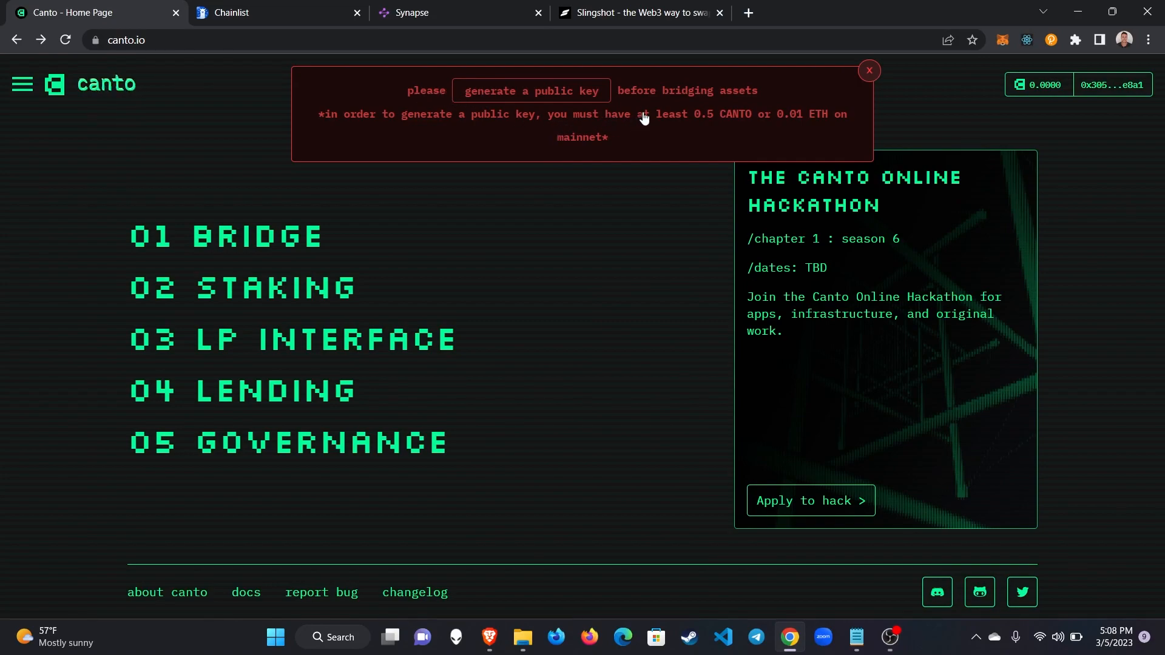
{"action": "mouse_move", "coordinate": [635, 178]}
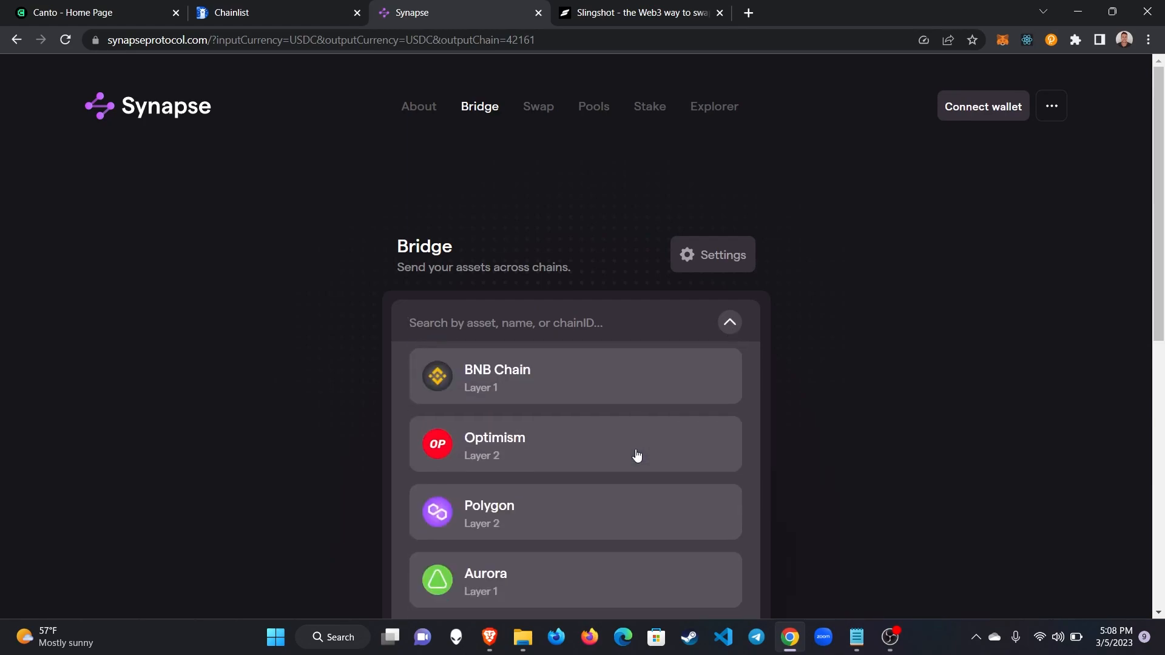
On Synapse, make Canto the destination chain so ETH bridges from Ethereum to ETH on Canto.
{"action": "scroll", "scroll_direction": "down", "scroll_amount": 3}
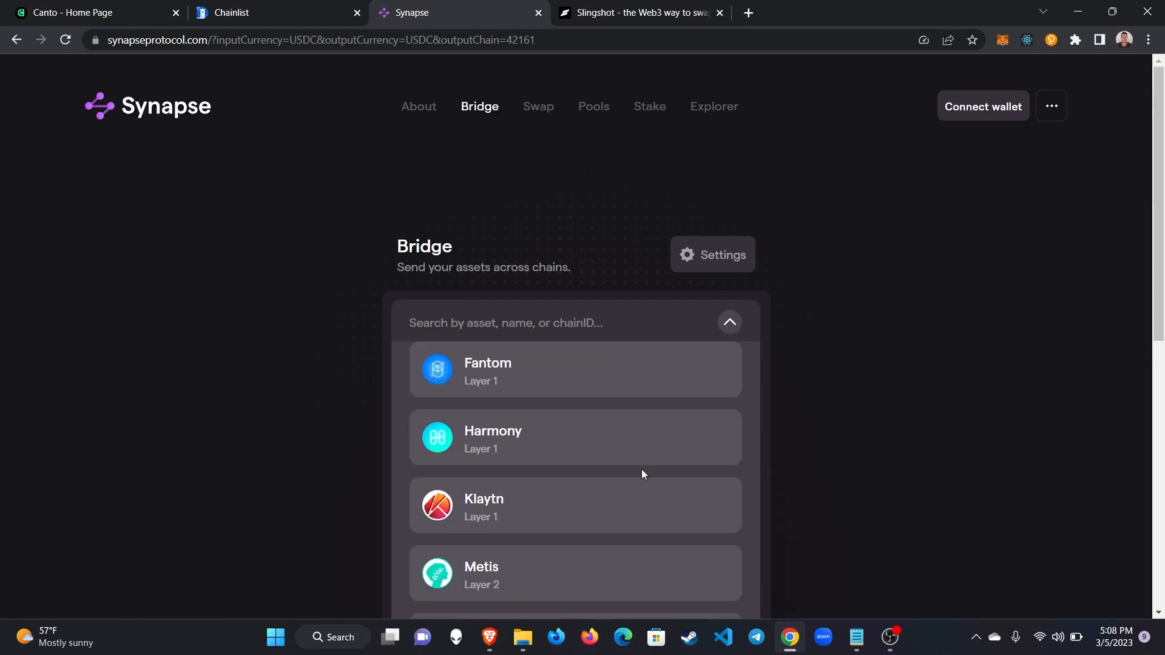
{"action": "scroll", "scroll_direction": "up", "scroll_amount": 3}
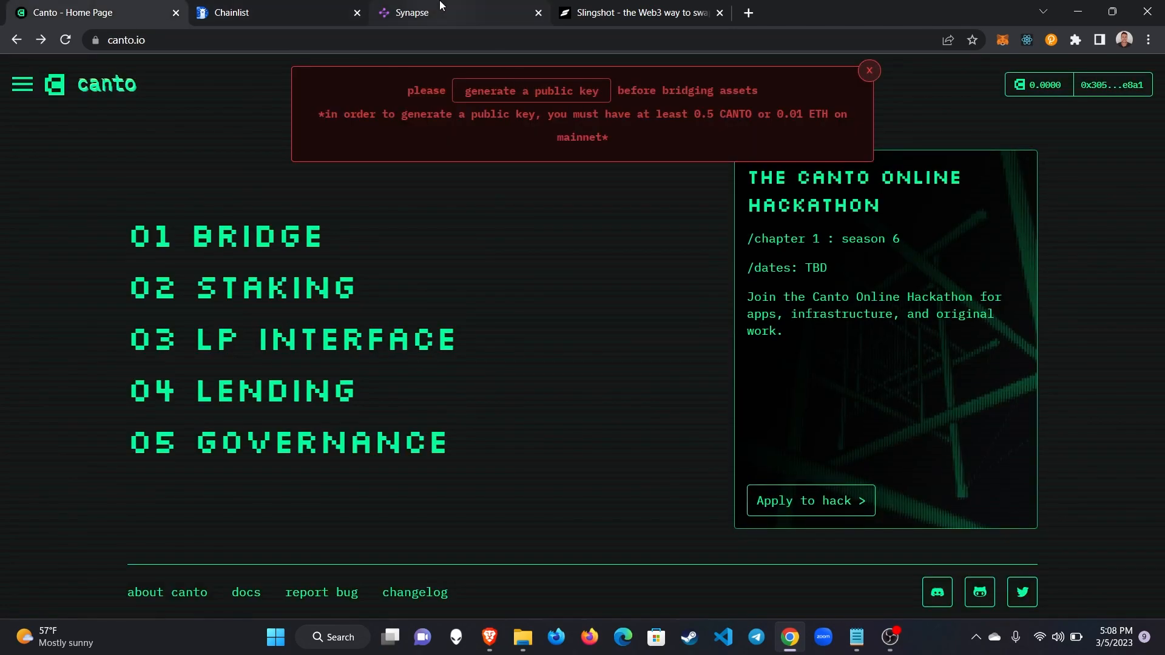
{"action": "left_click", "coordinate": [409, 12]}
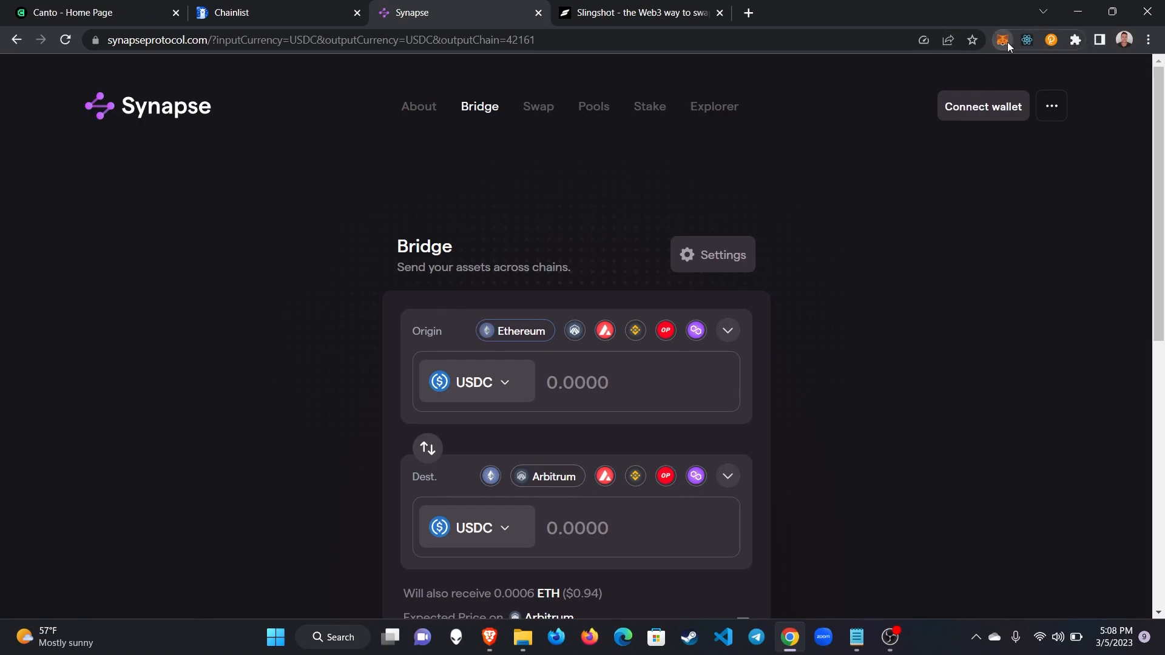
{"action": "left_click", "coordinate": [1002, 40]}
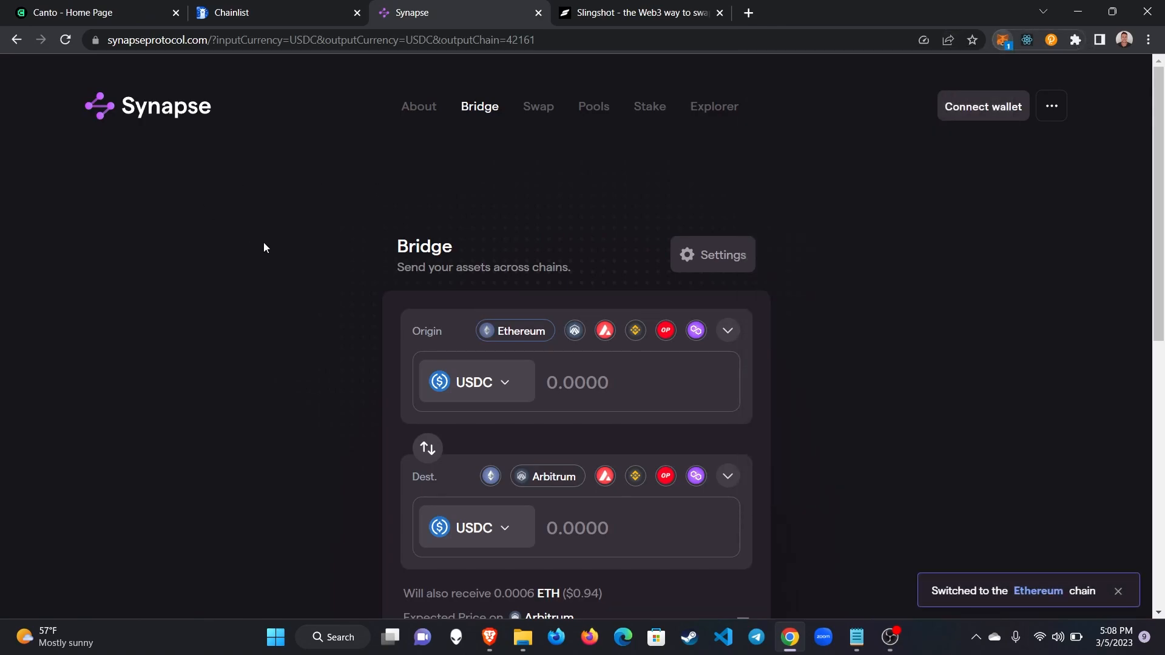
{"action": "mouse_move", "coordinate": [635, 476]}
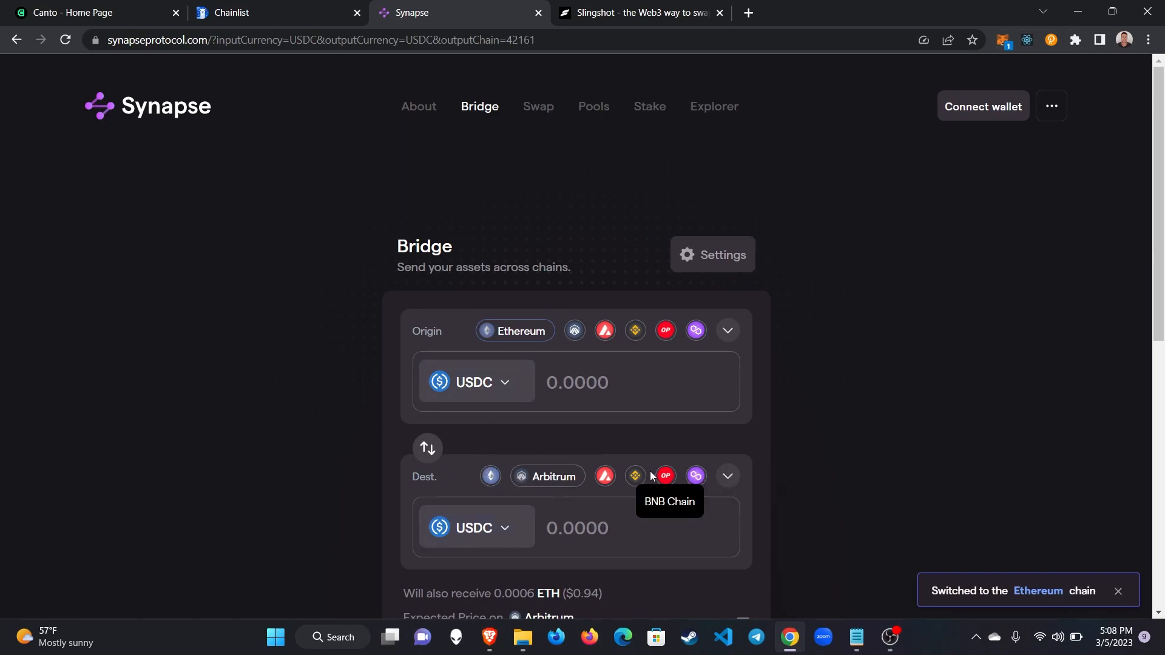
{"action": "left_click", "coordinate": [725, 330]}
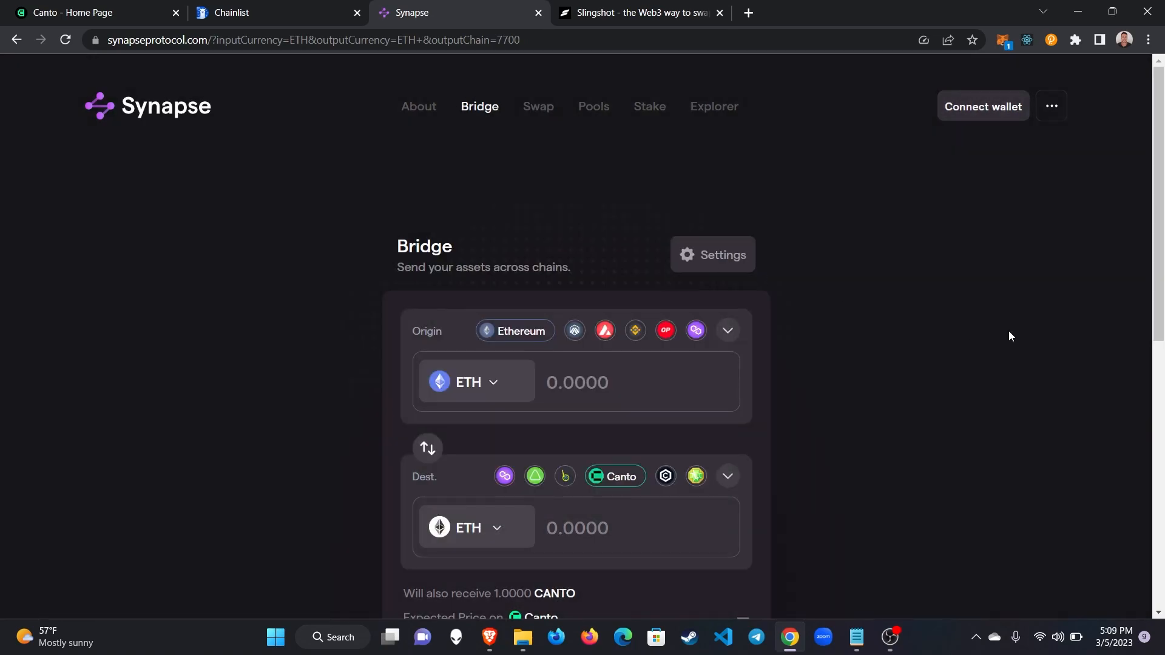
Connect the wallet and bridge 0.01 ETH from Ethereum to Canto.
{"action": "left_click", "coordinate": [981, 107]}
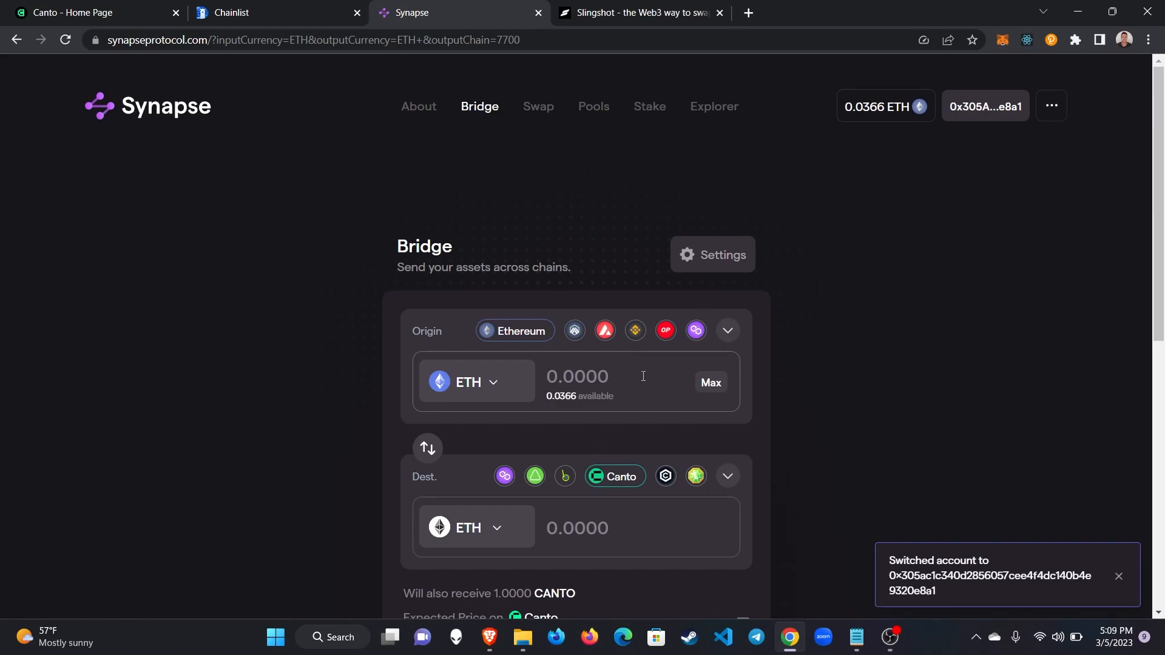
{"action": "type", "text": "0.01"}
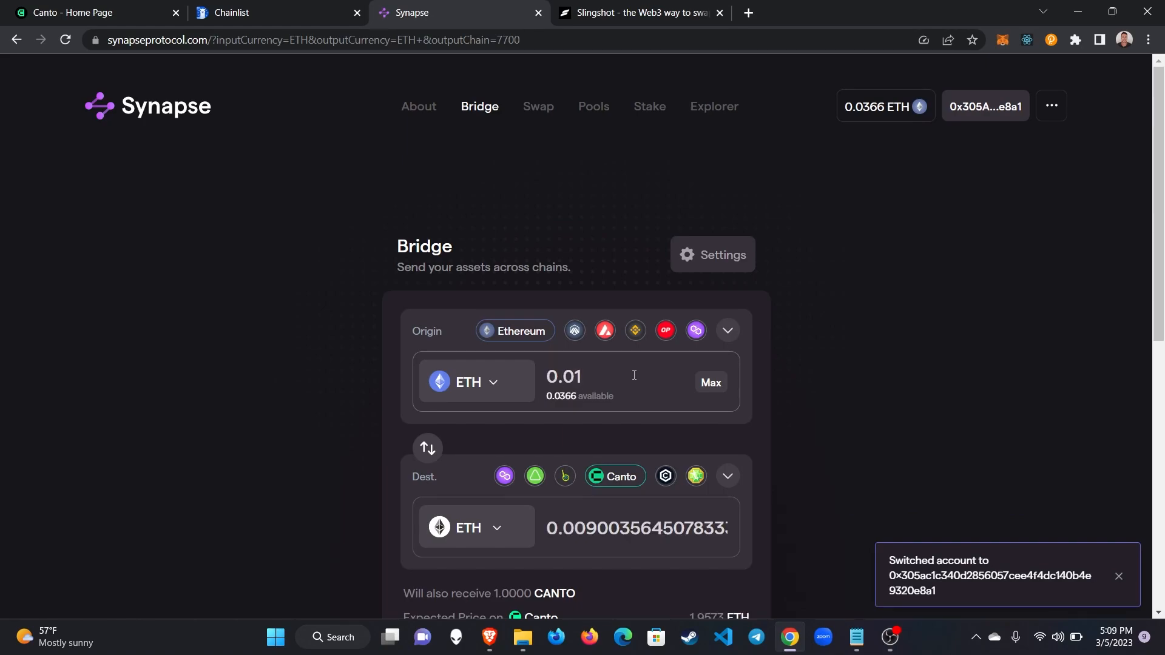
{"action": "scroll", "scroll_direction": "down", "scroll_amount": 3}
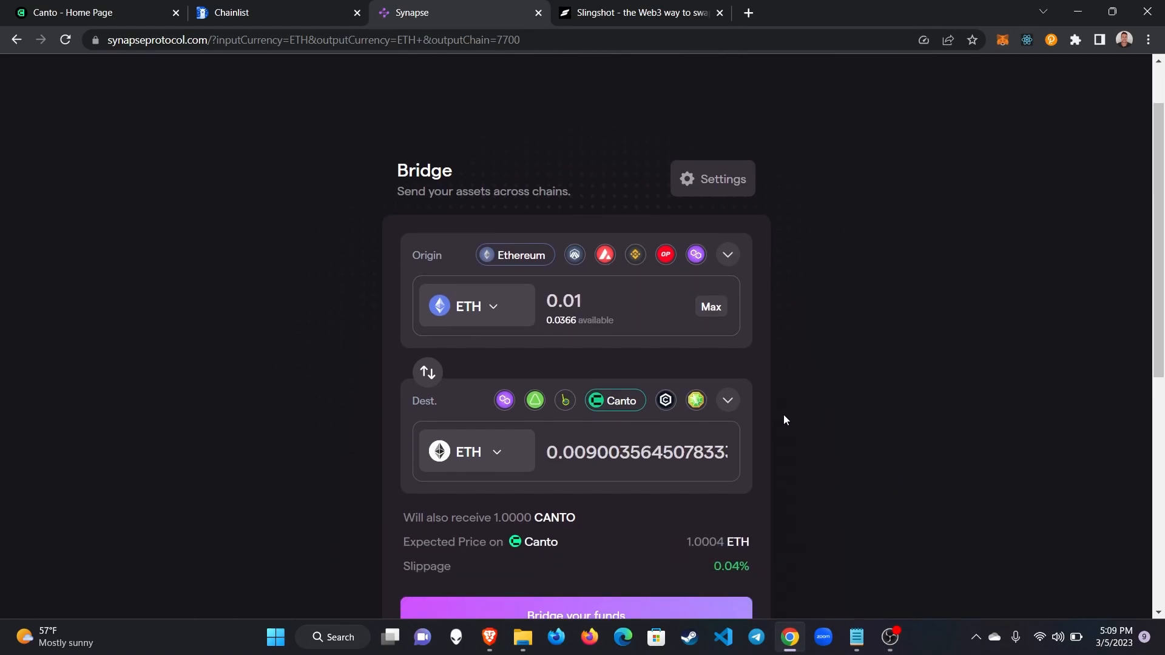
{"action": "scroll", "scroll_direction": "down", "scroll_amount": 3}
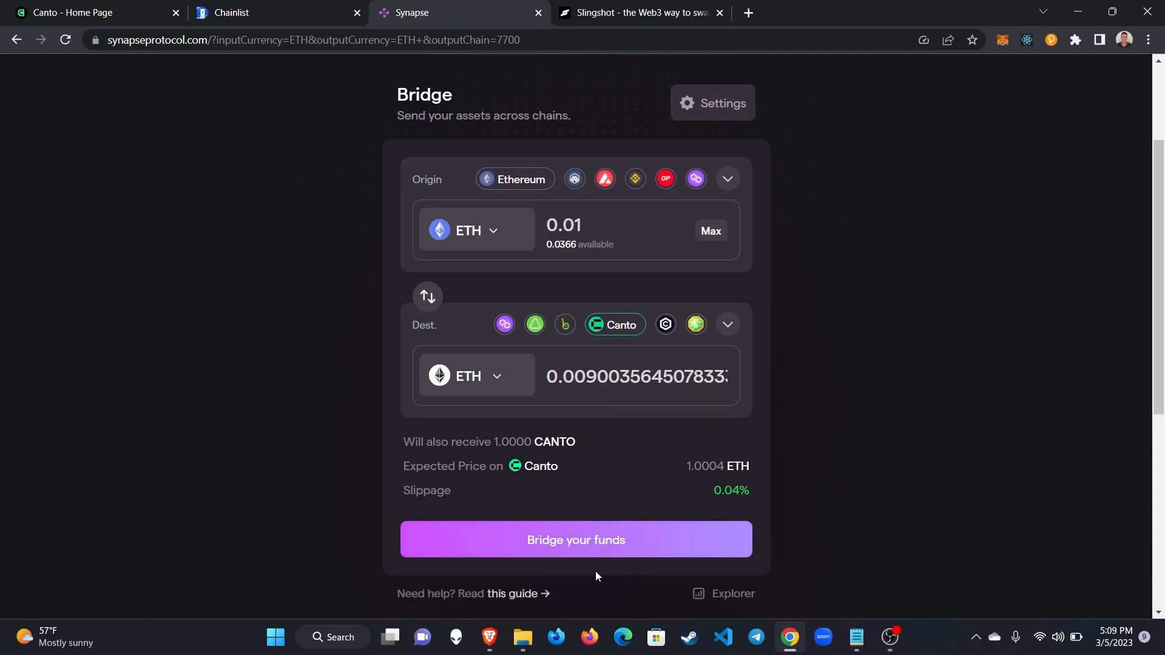
{"action": "scroll", "scroll_direction": "down", "scroll_amount": 3}
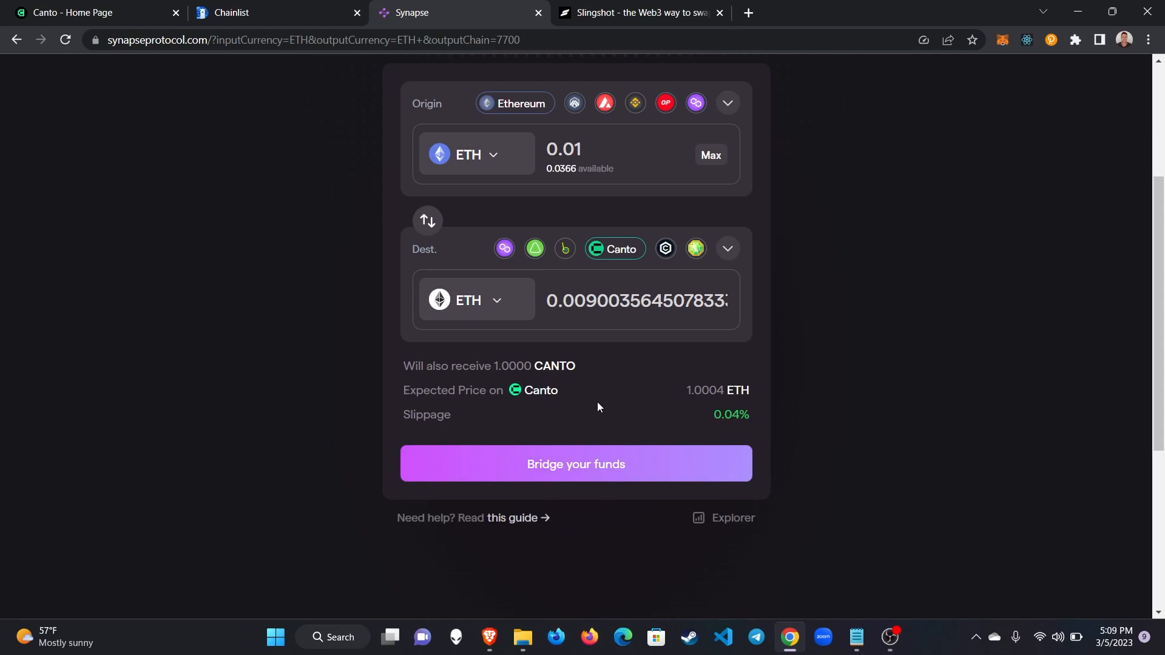
{"action": "mouse_move", "coordinate": [630, 409]}
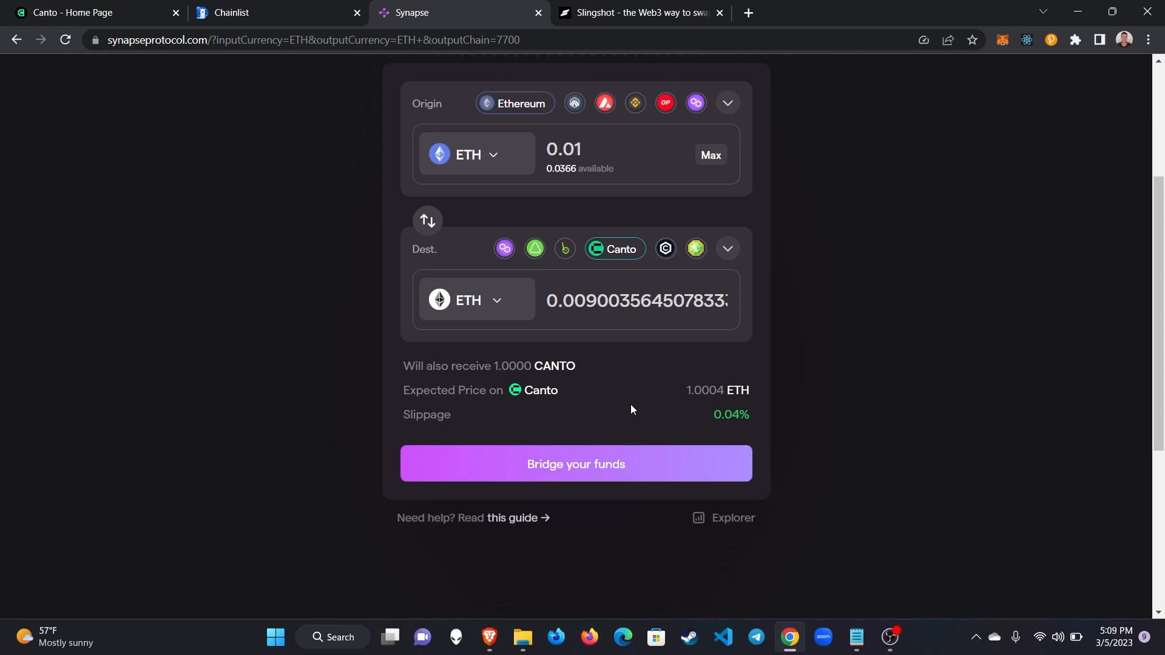
{"action": "left_click", "coordinate": [575, 463]}
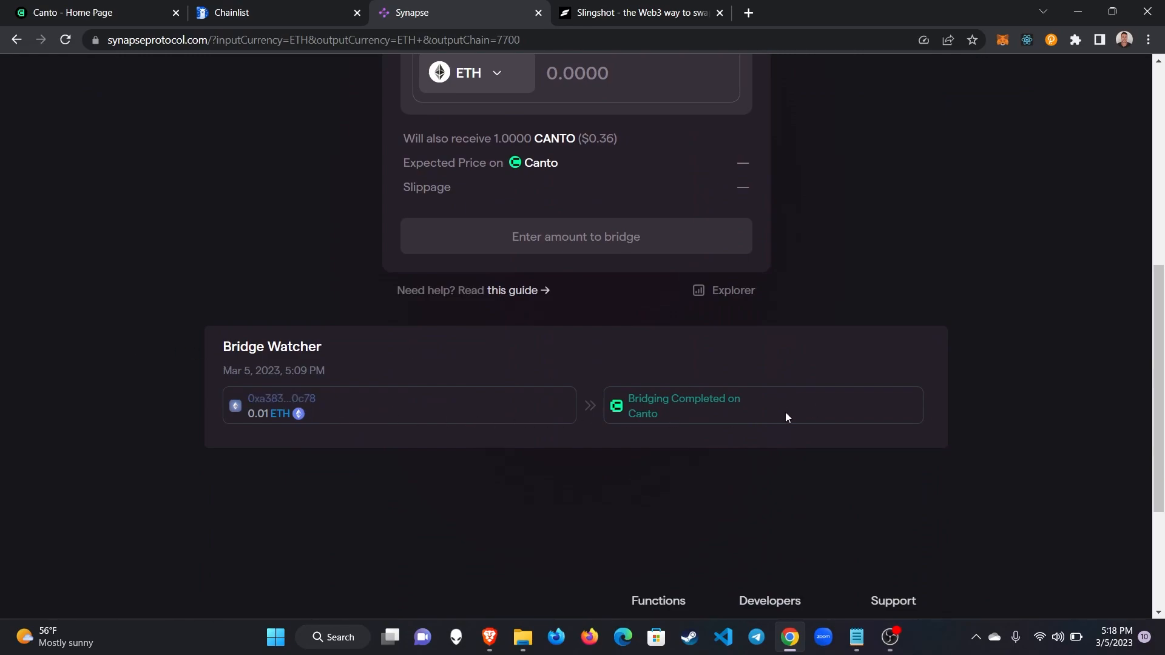
{"action": "mouse_move", "coordinate": [694, 439]}
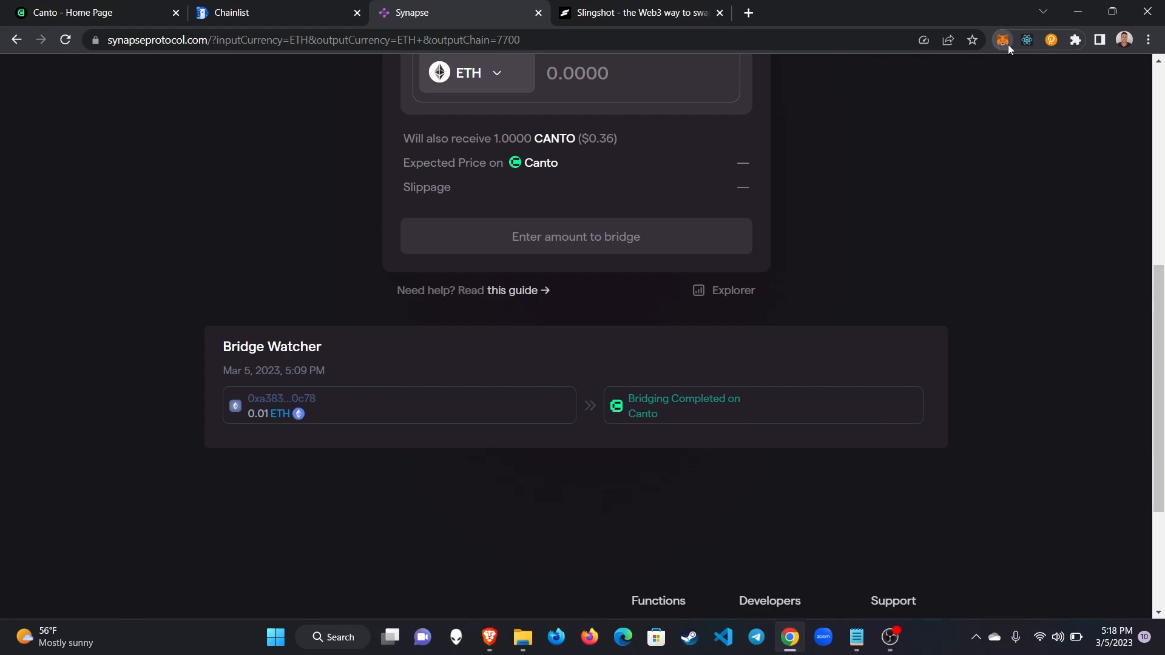
Check the wallet holds 1 CANTO after the bridge and move to the Slingshot swap page.
{"action": "left_click", "coordinate": [1002, 40]}
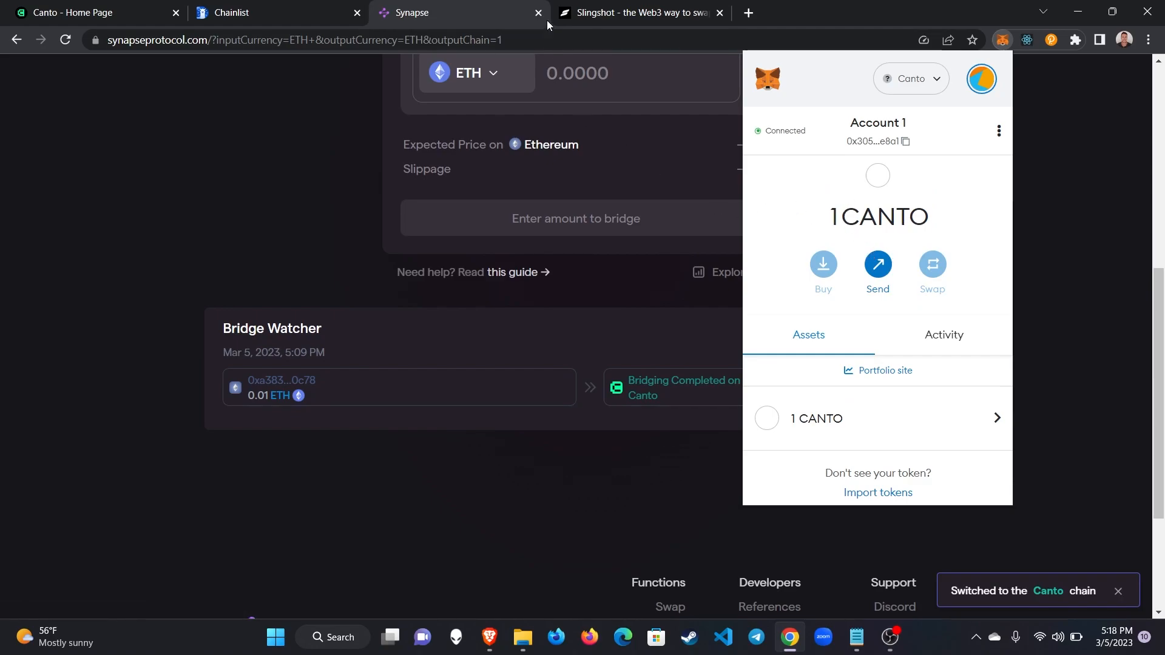
{"action": "left_click", "coordinate": [640, 12]}
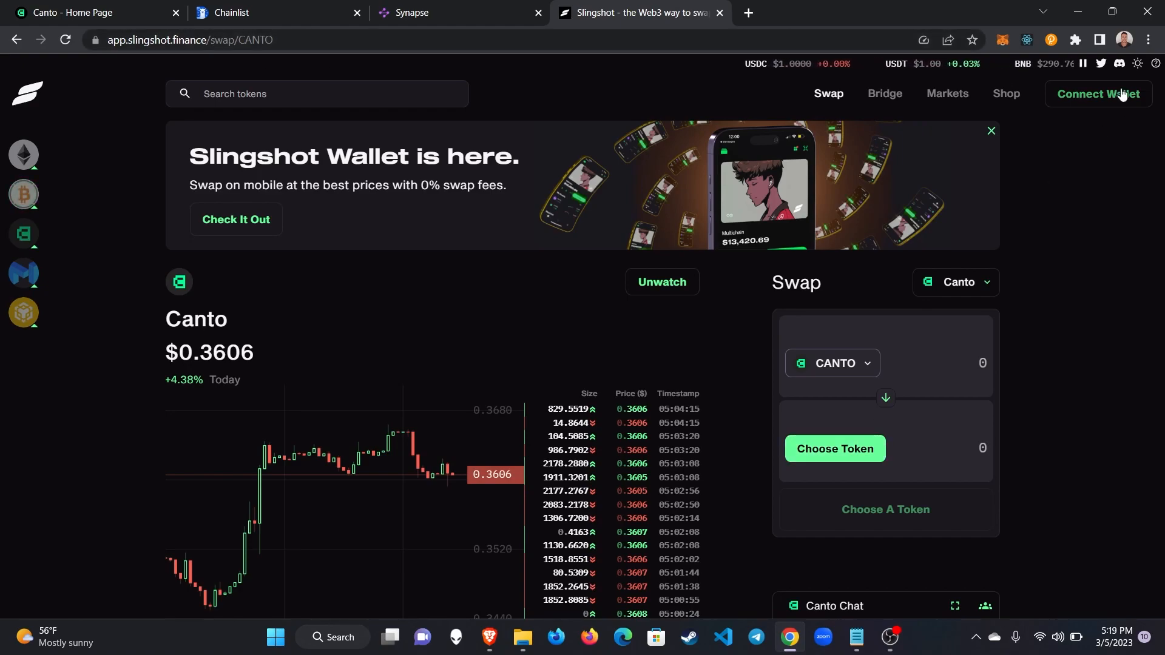
Connect MetaMask to Slingshot and accept its terms of service.
{"action": "left_click", "coordinate": [1096, 93]}
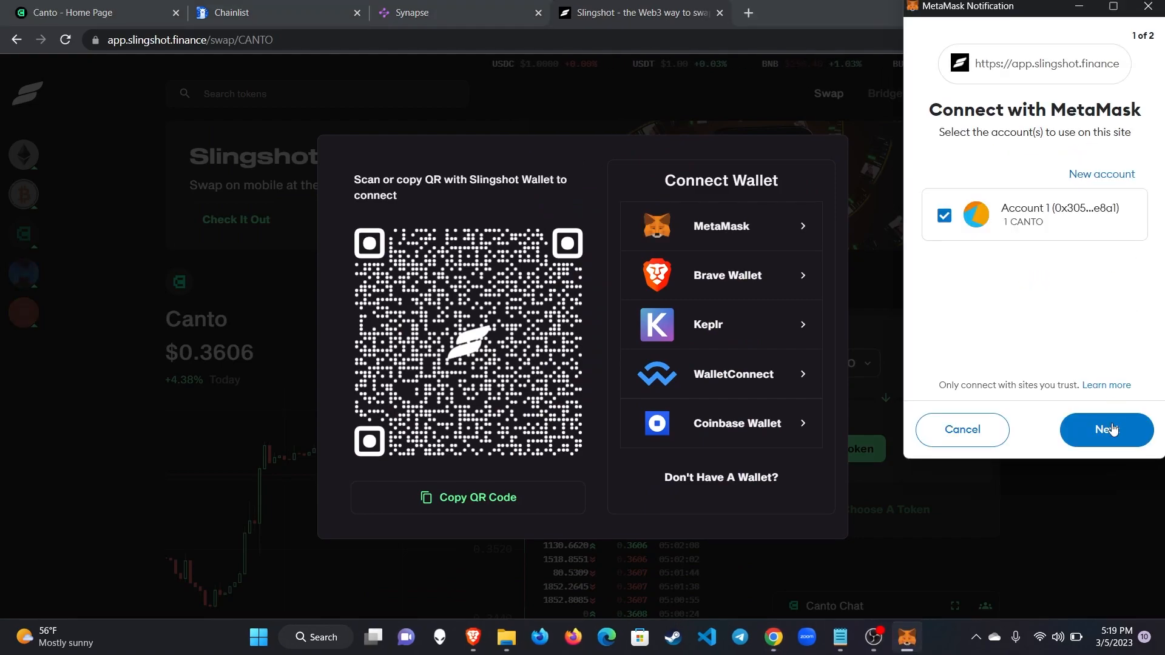
{"action": "left_click", "coordinate": [1105, 430]}
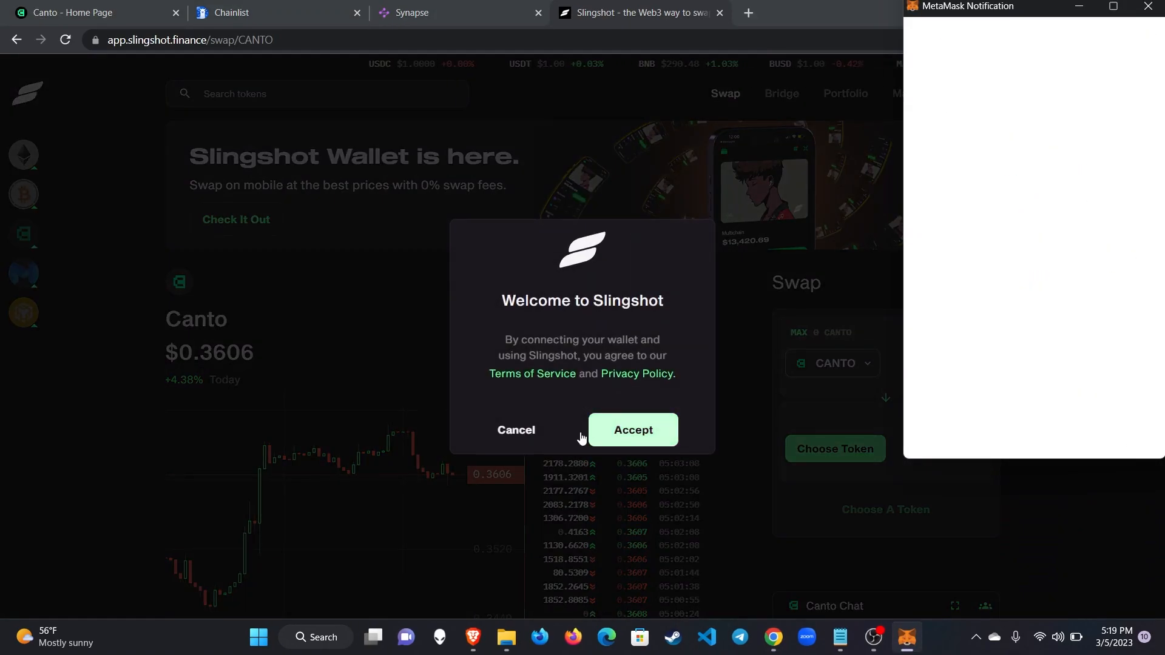
{"action": "left_click", "coordinate": [632, 430]}
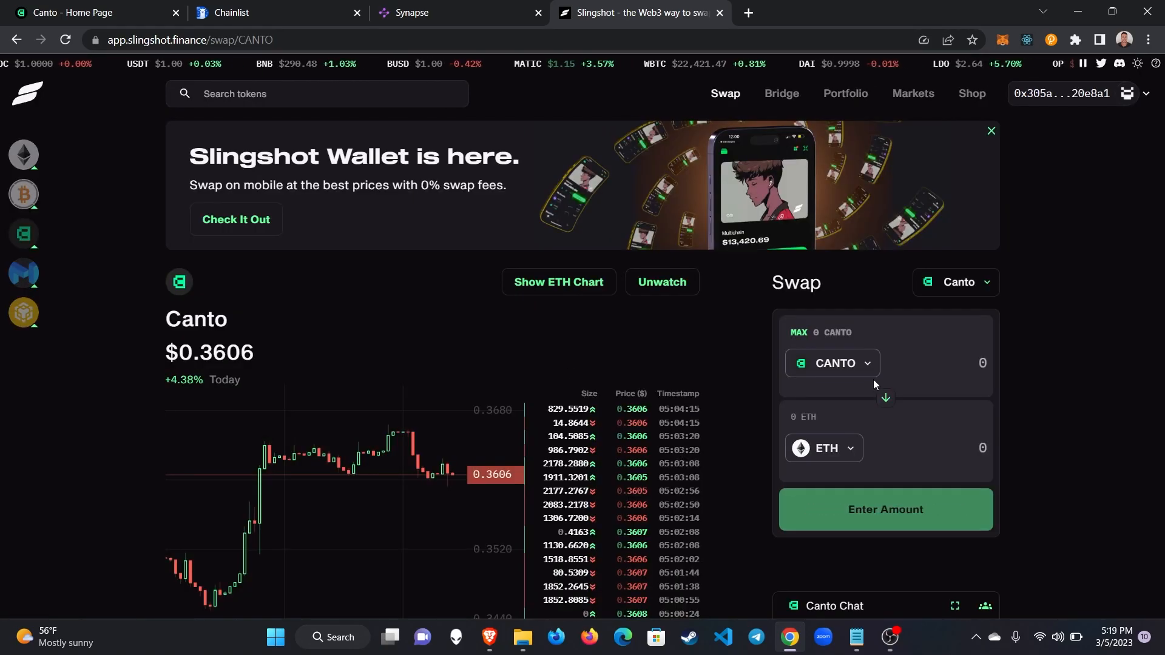
Reverse the swap to sell 0.003 ETH for about 13.07 CANTO, review it and unlock ETH for trading.
{"action": "left_click", "coordinate": [885, 397]}
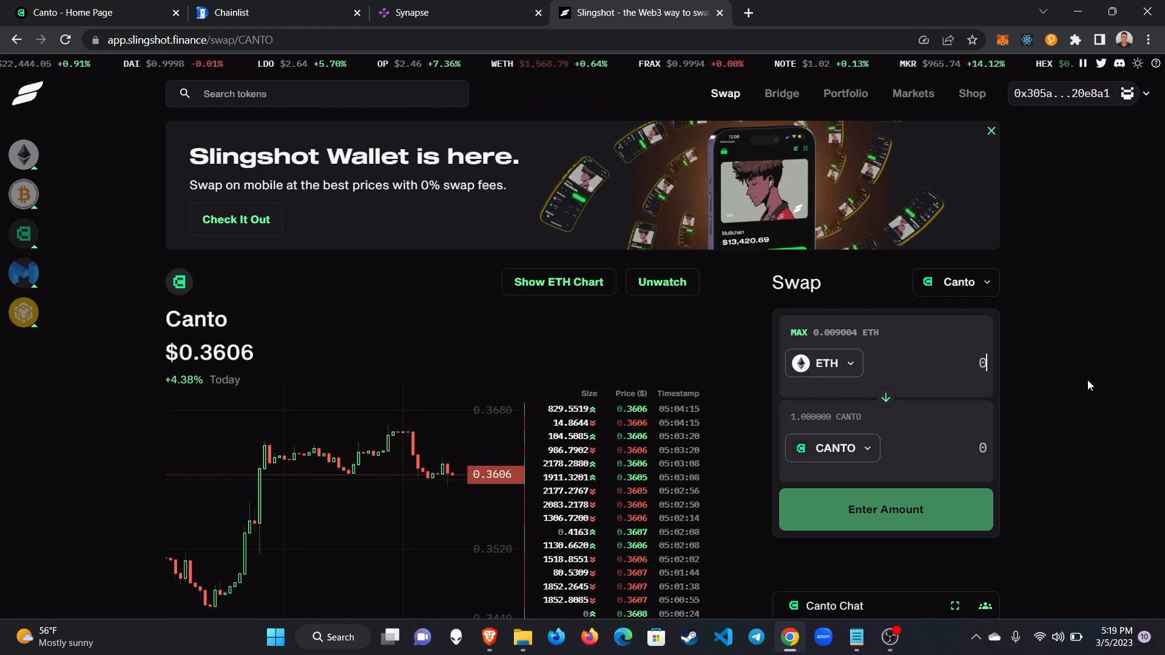
{"action": "type", "text": ".003"}
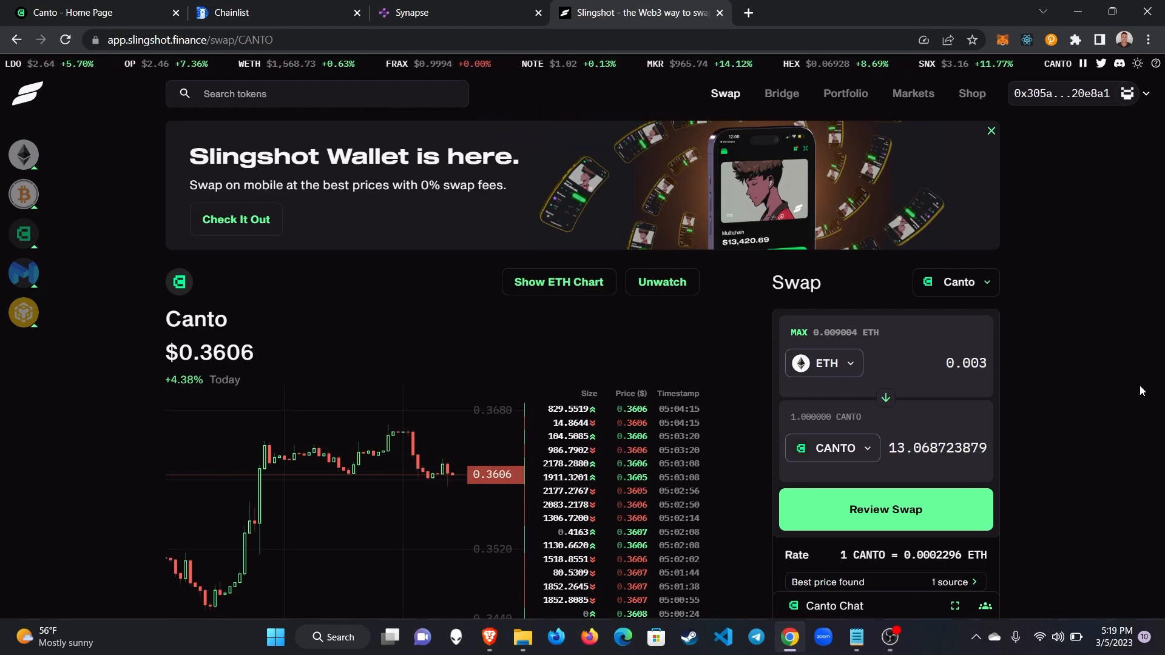
{"action": "left_click", "coordinate": [965, 363]}
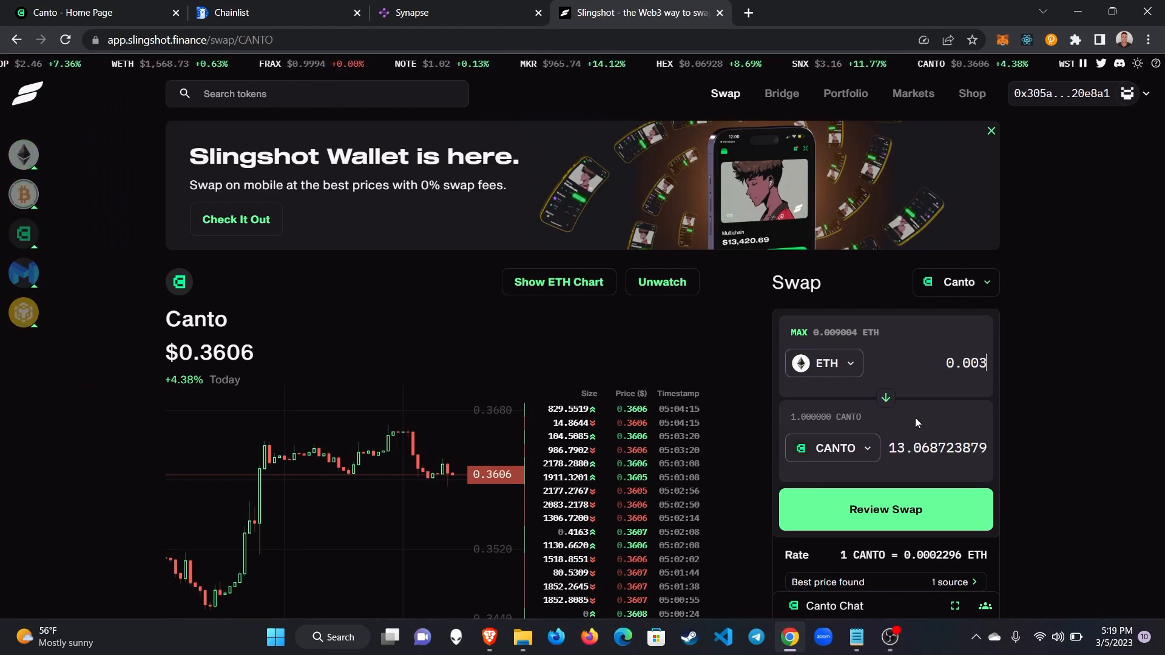
{"action": "left_click", "coordinate": [885, 508]}
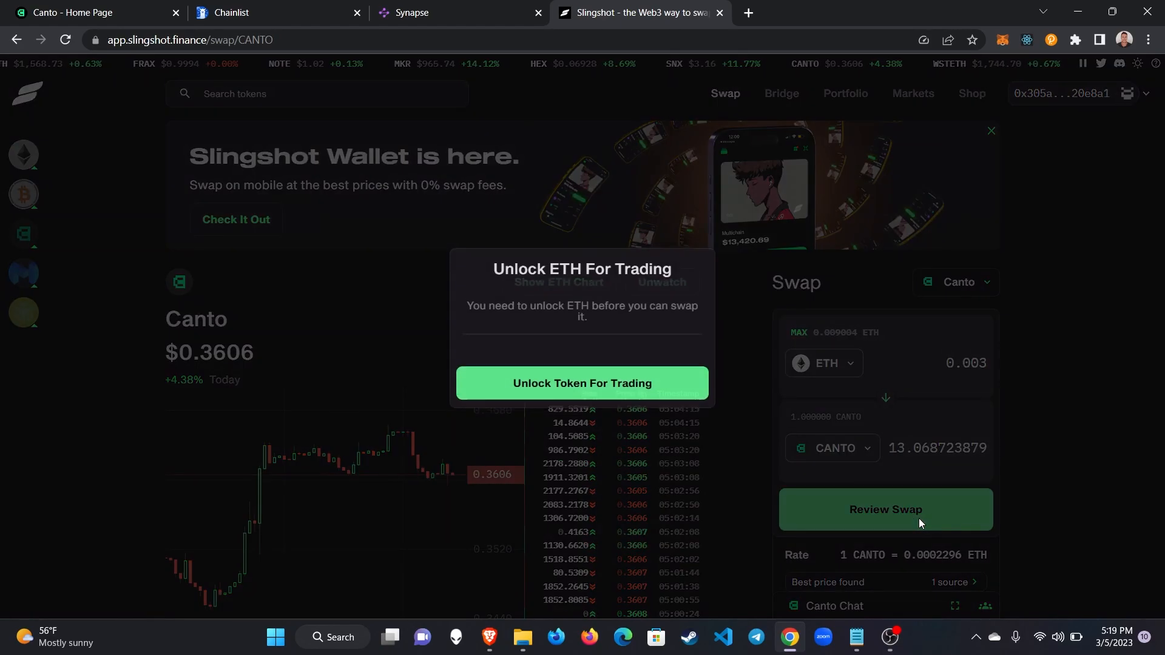
{"action": "left_click", "coordinate": [582, 382]}
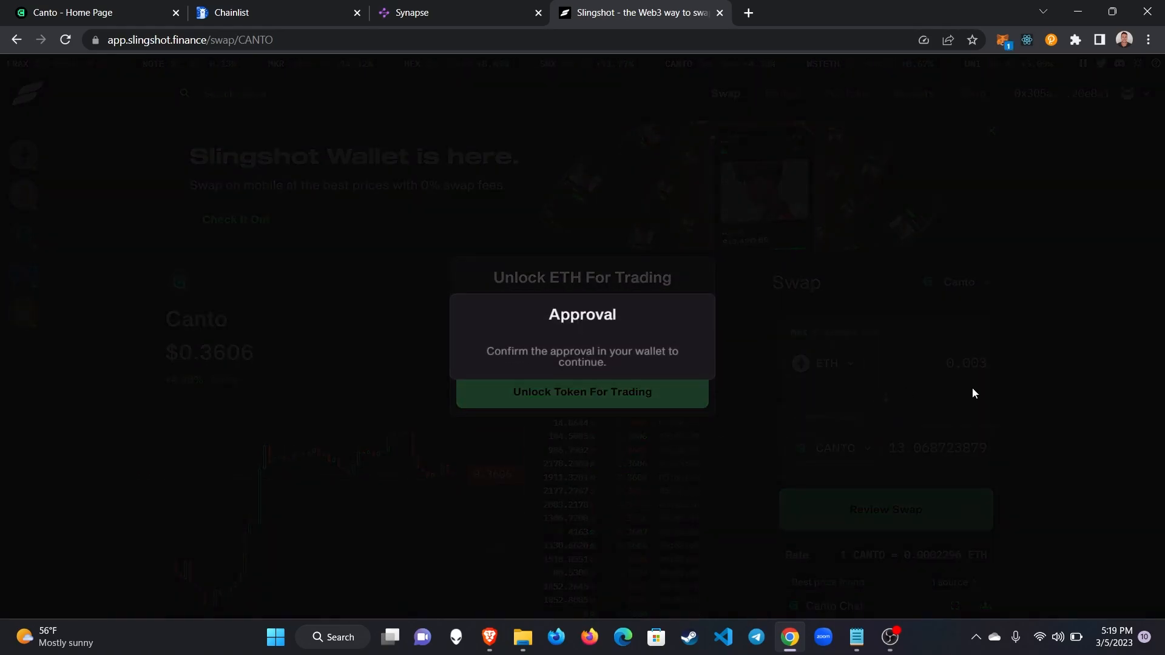